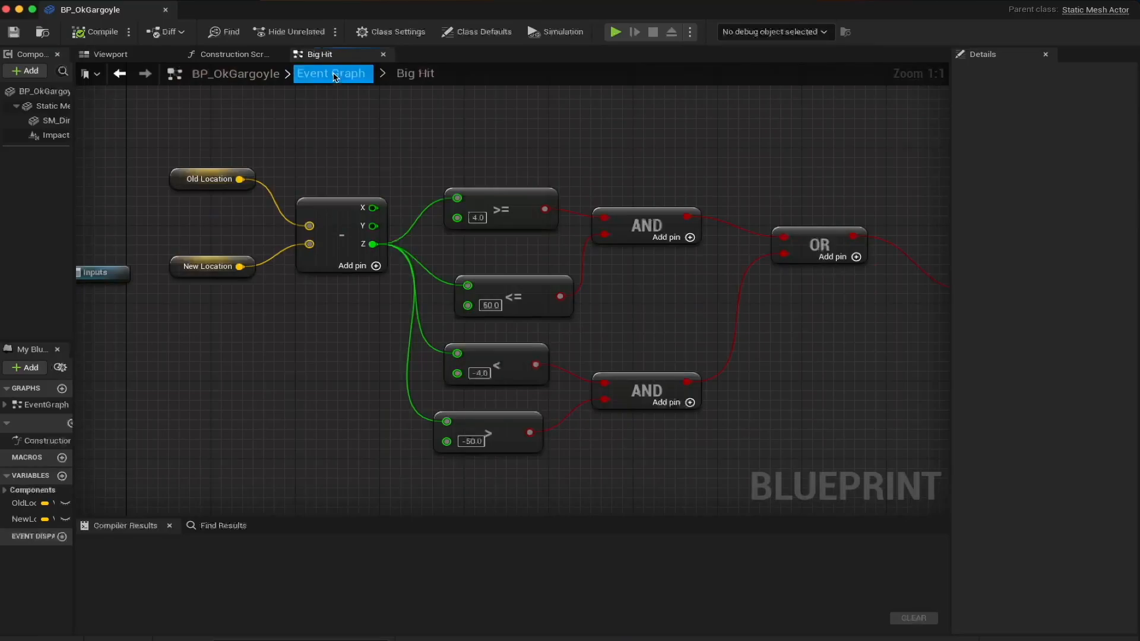
Step: Play the level to watch the gargoyle statue tumble down the dungeon corridor
left_click(615, 31)
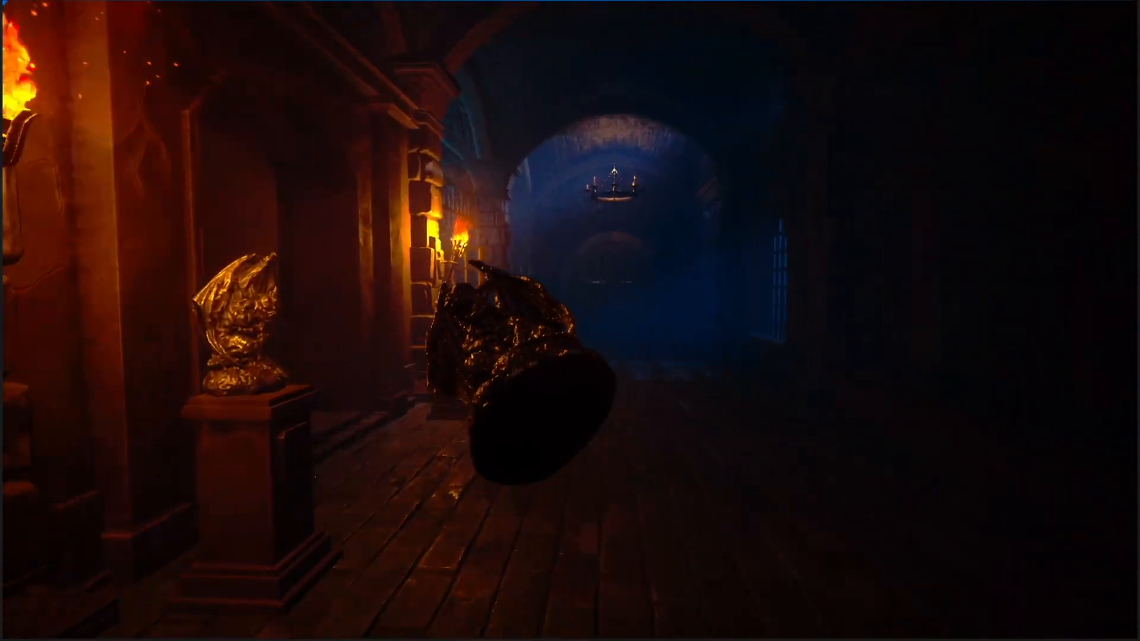